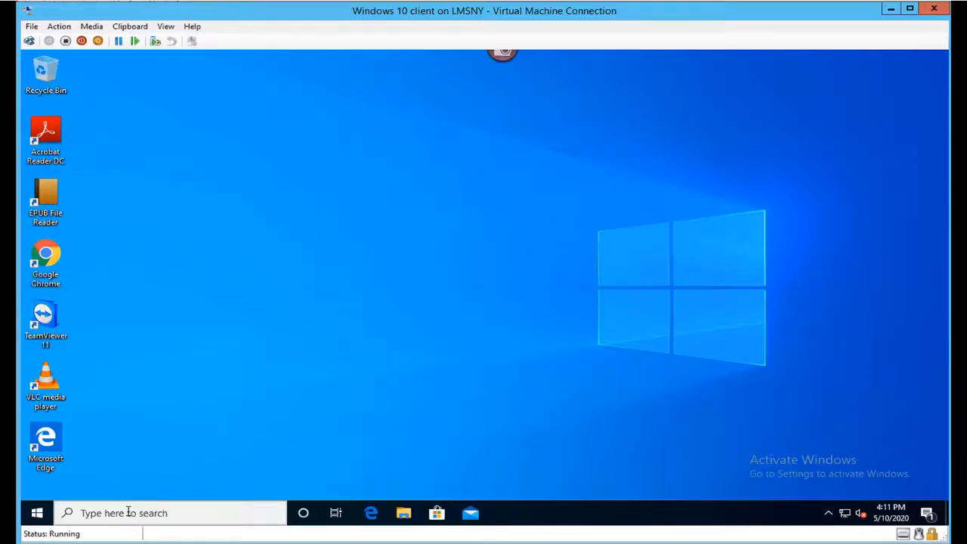
Launch Command Prompt via a taskbar search for 'cmd' and run whoami.
left_click(151, 514)
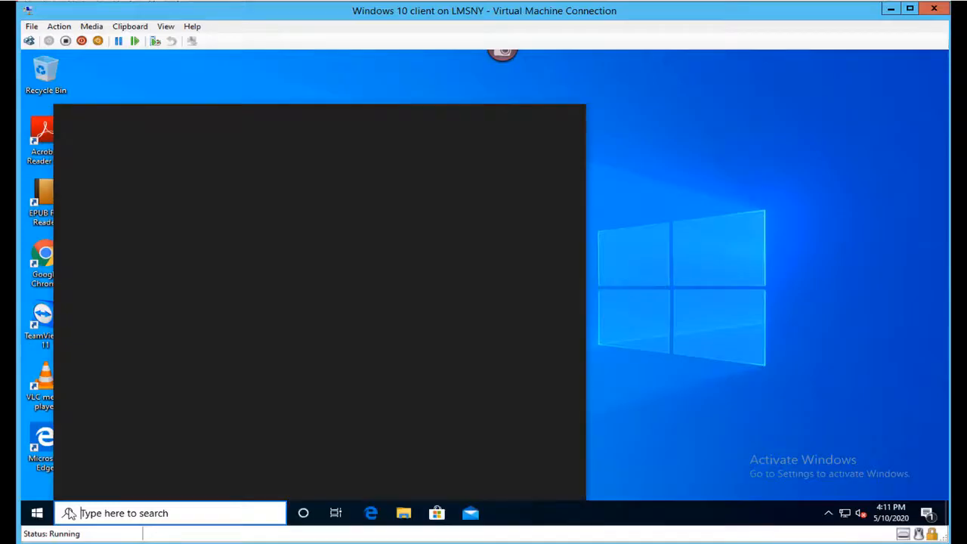
type("cmd")
type("whoami")
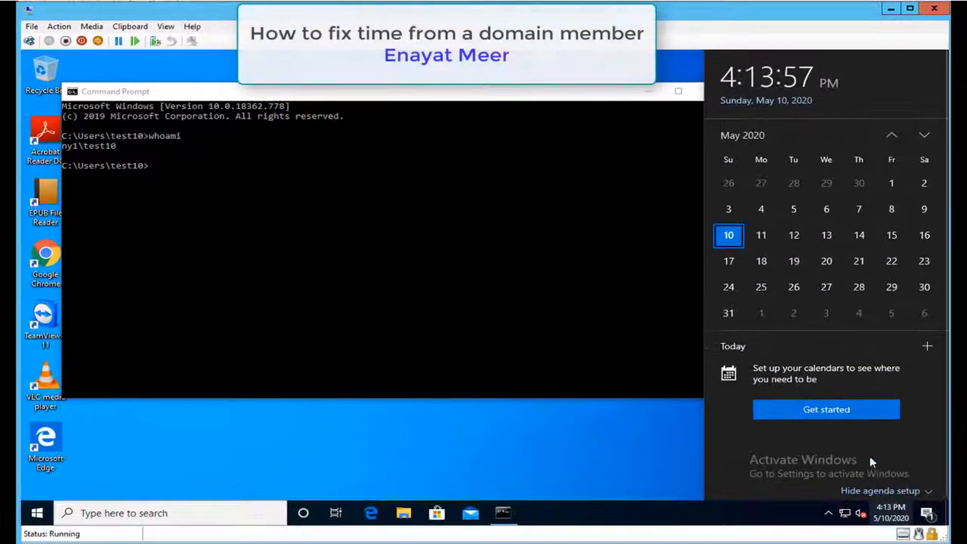
mouse_move(734, 143)
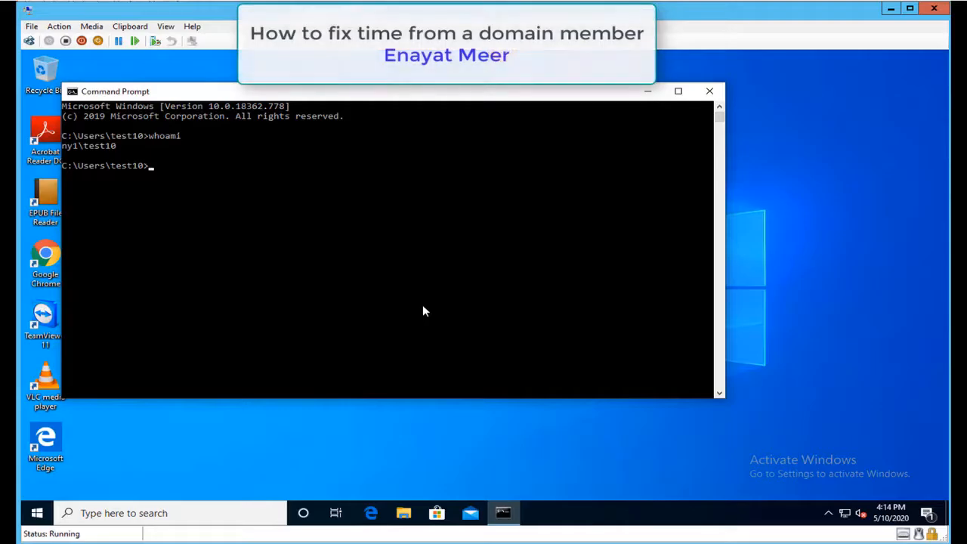
Launch Control Panel with 'control', search it for 'time' and bring up Date and Time.
type("contro")
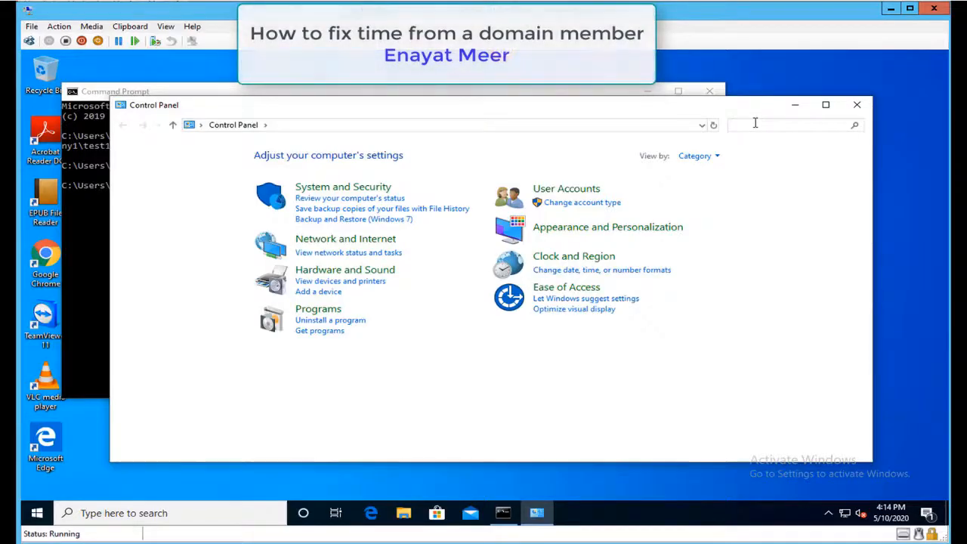
type("time")
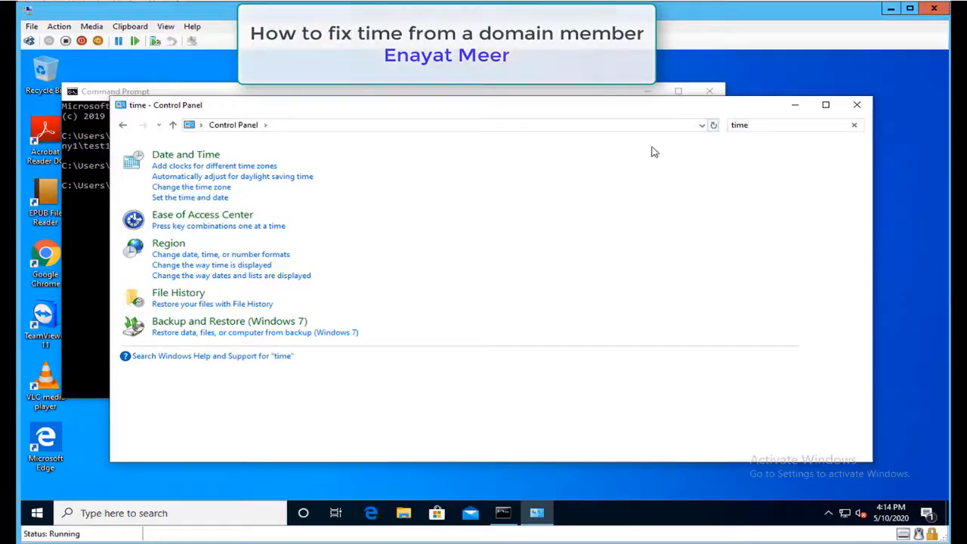
mouse_move(219, 218)
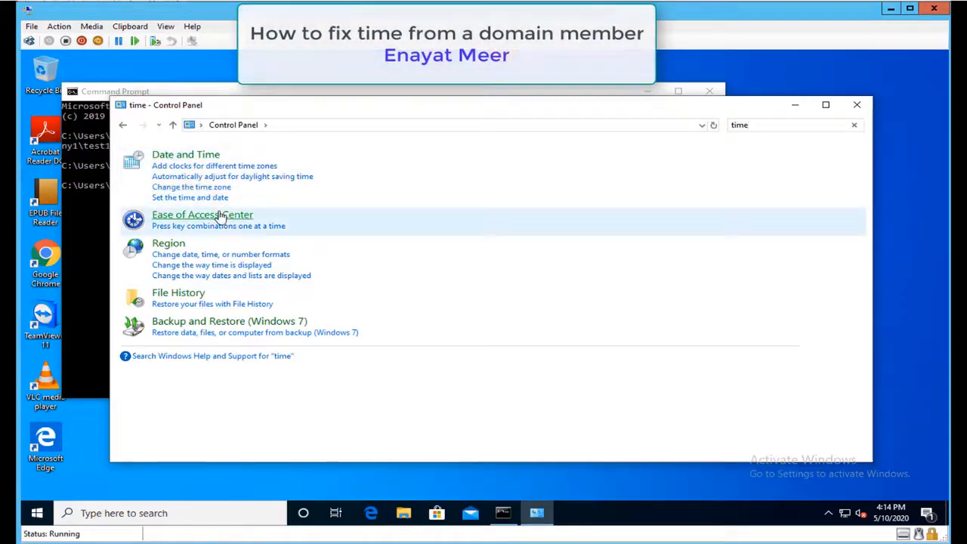
left_click(186, 154)
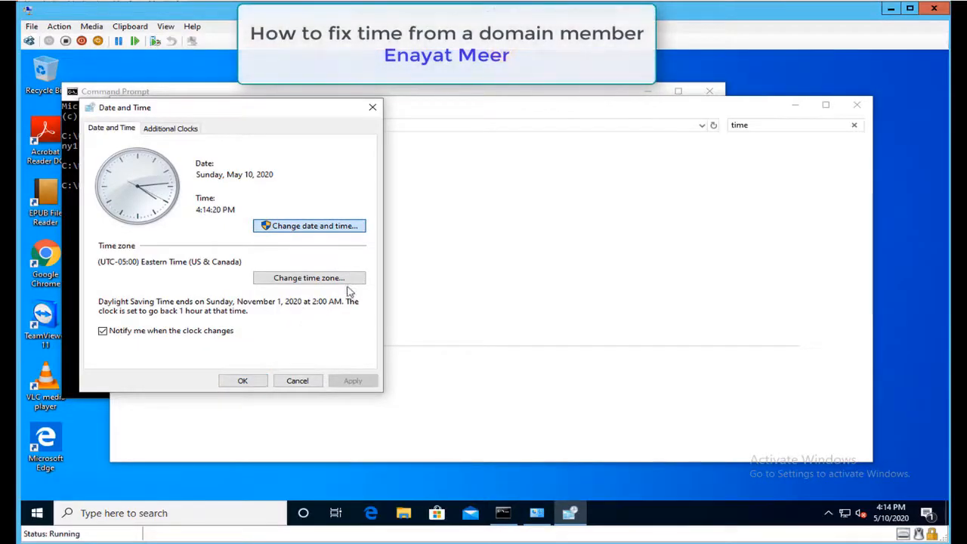
Start changing the date and time, approving UAC with administrator credentials.
left_click(314, 225)
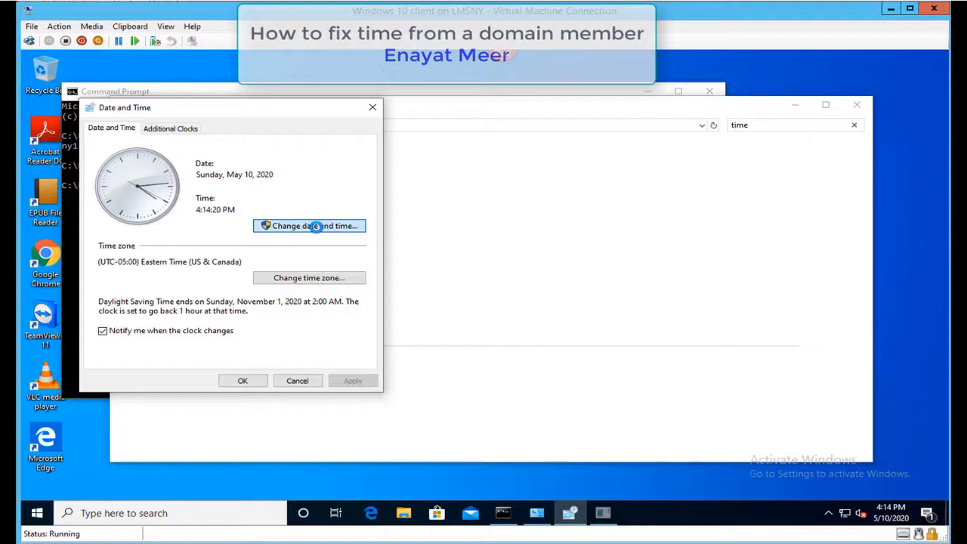
mouse_move(293, 278)
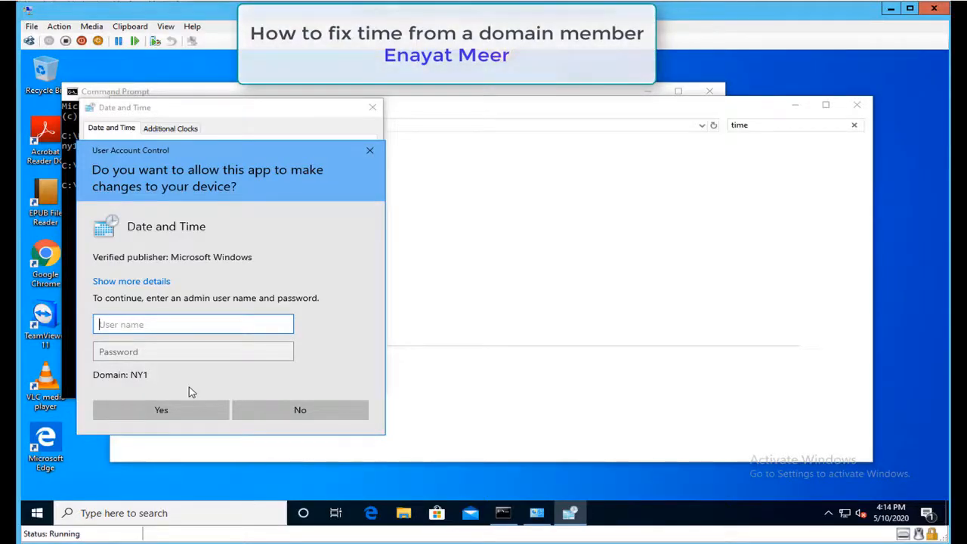
type("administrator")
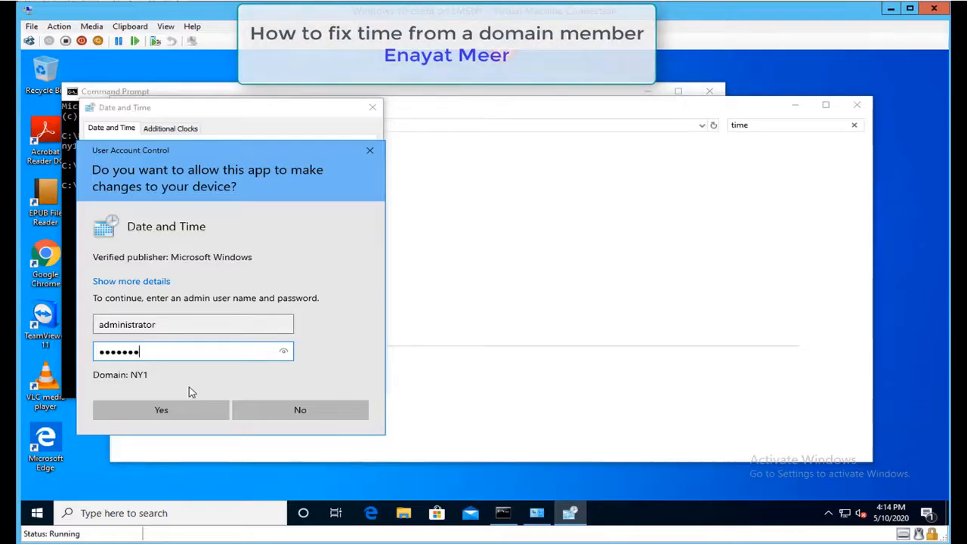
left_click(160, 411)
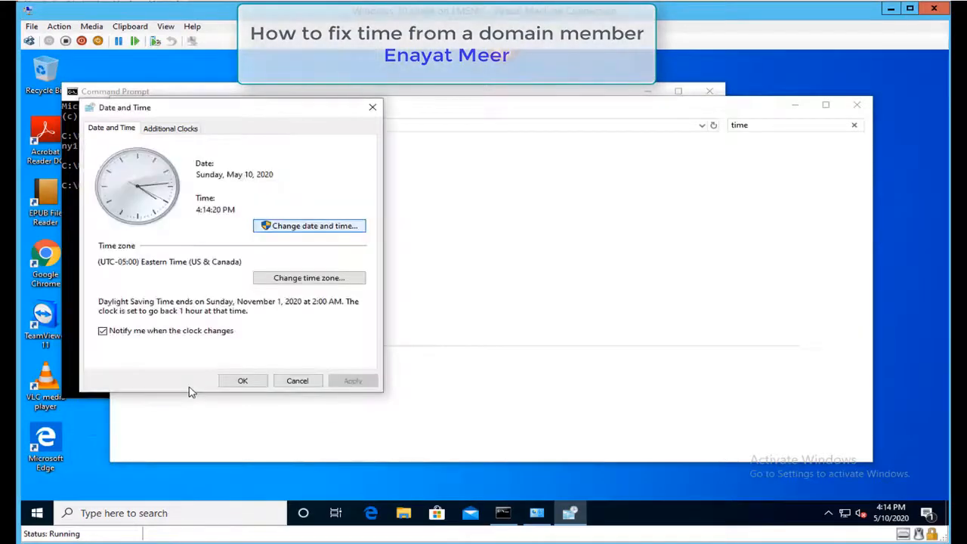
Set the client clock to 4:20 PM and close the Date and Time settings.
left_click(308, 225)
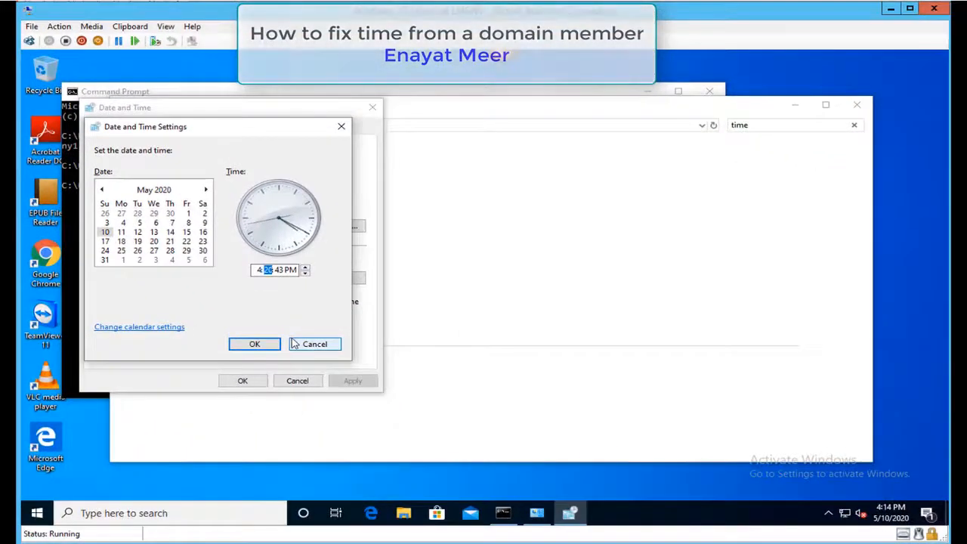
left_click(254, 344)
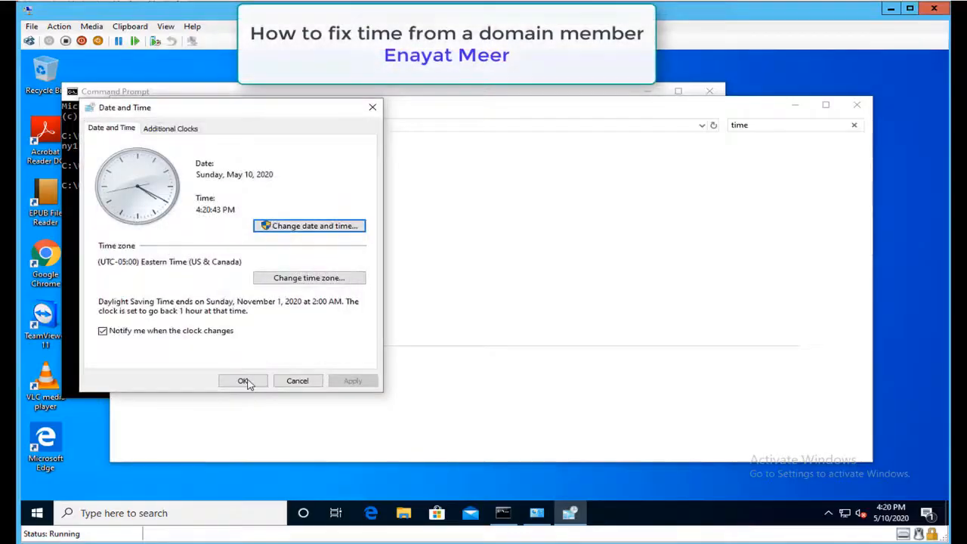
left_click(244, 381)
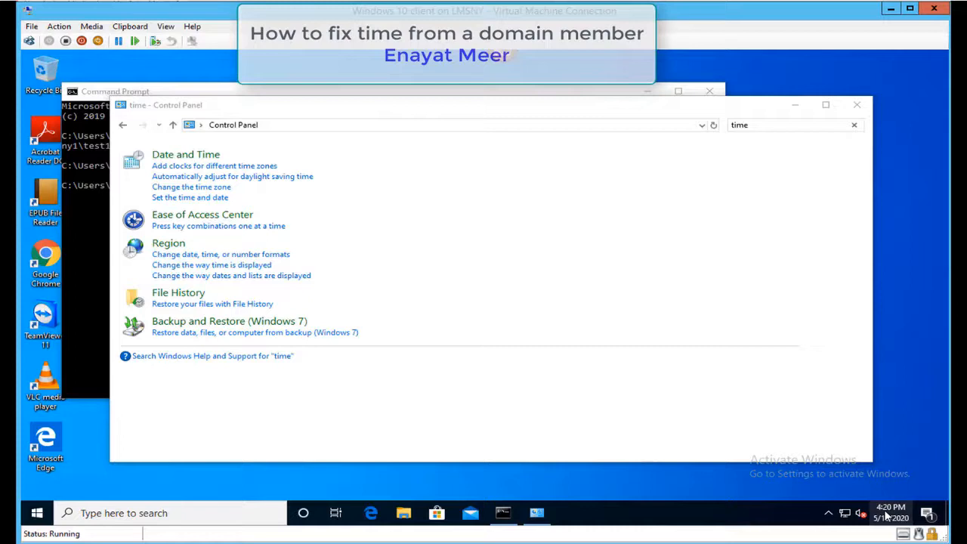
Check the domain controller's taskbar clock (4:14 PM) and return to the client's Command Prompt.
left_click(890, 512)
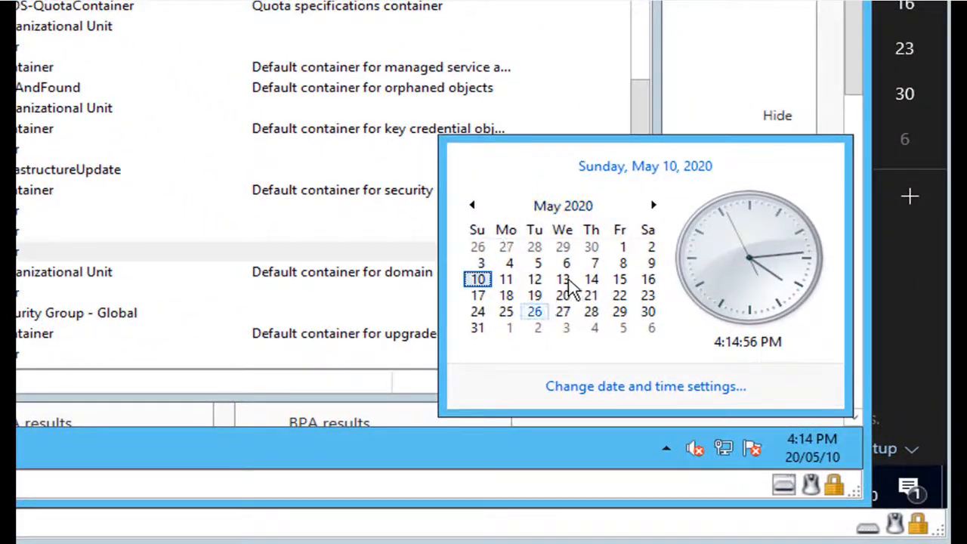
mouse_move(716, 367)
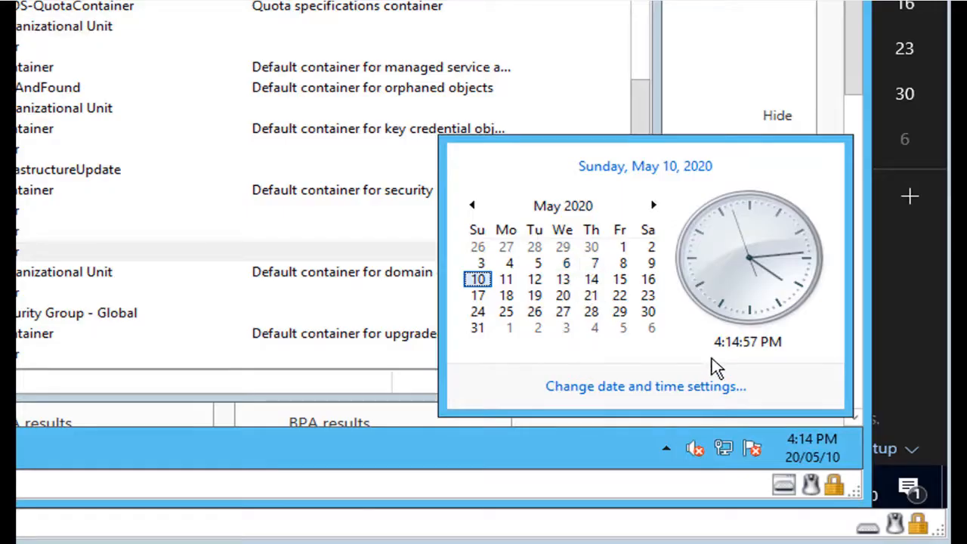
mouse_move(761, 361)
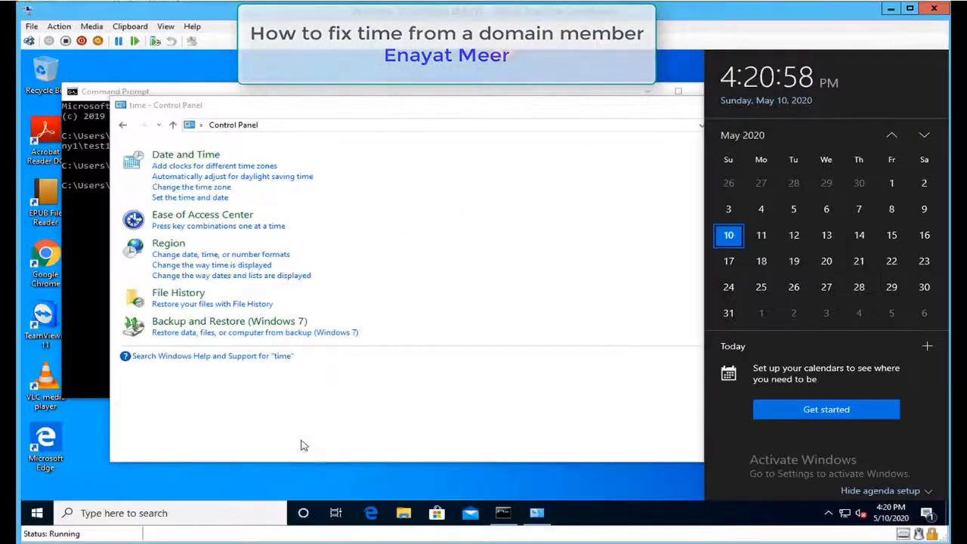
left_click(118, 90)
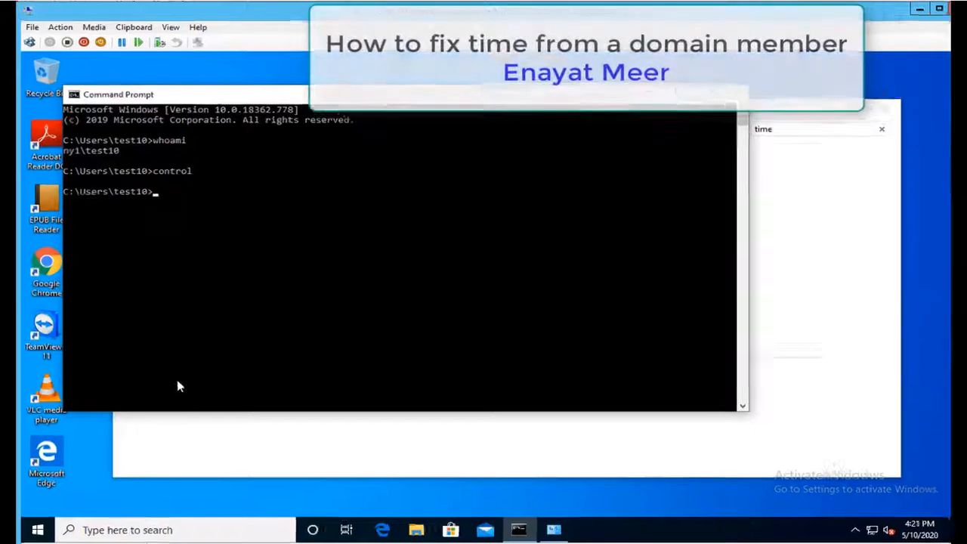
Start an administrator cmd with runas and enter 'net time \\DC3.ny1.com /set'.
type("runas")
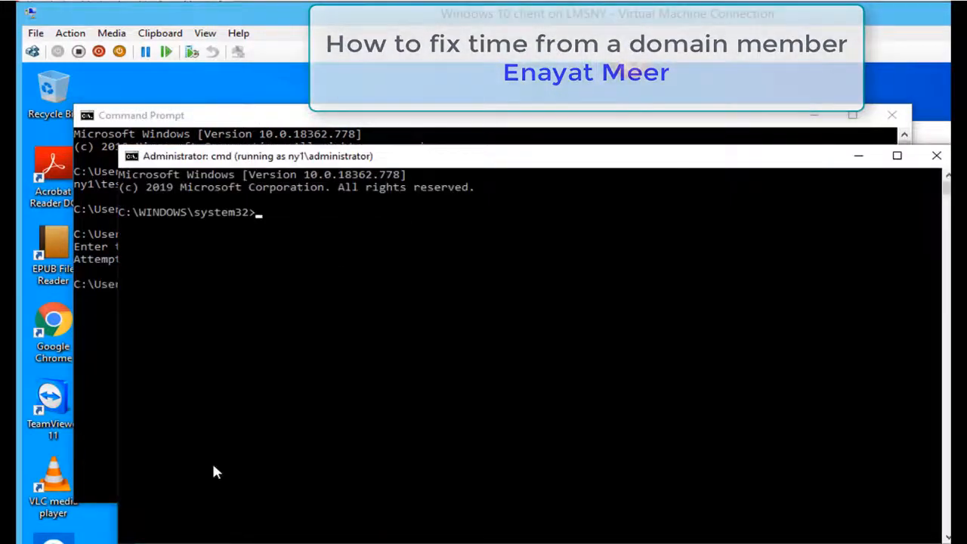
type("net time")
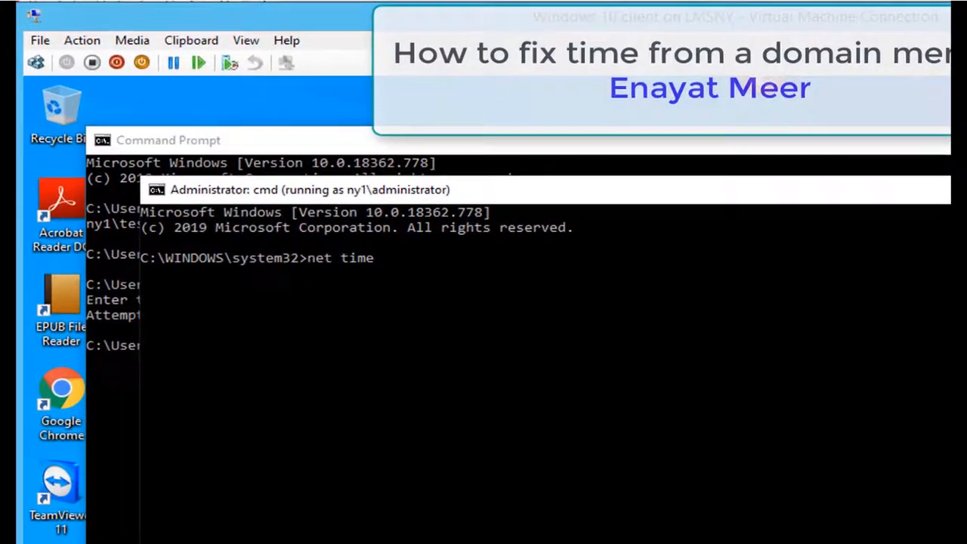
type("\\\\")
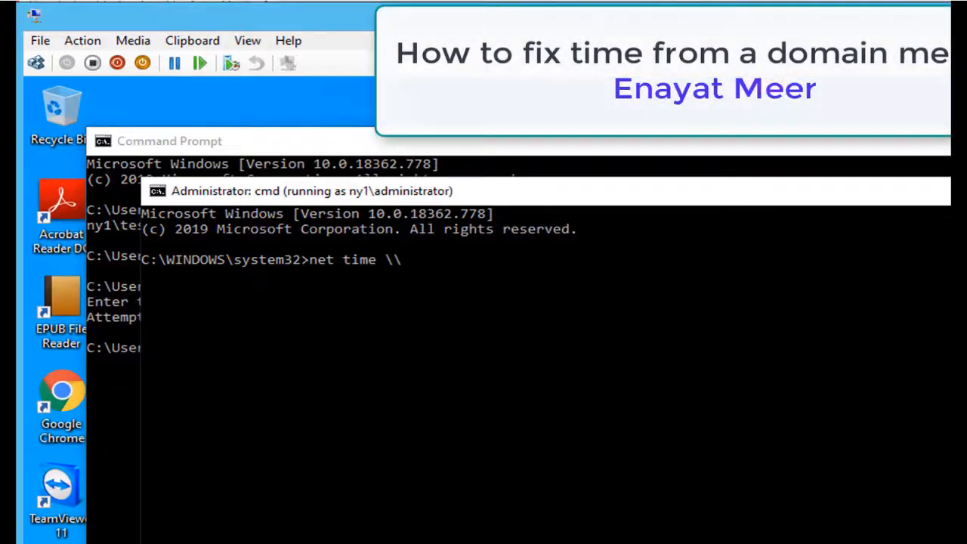
type("DC3.")
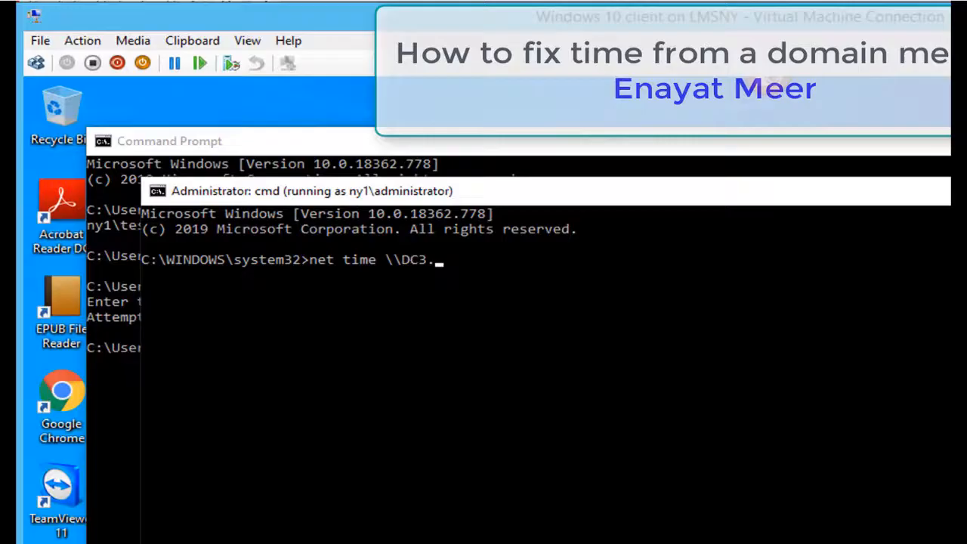
type("ny1")
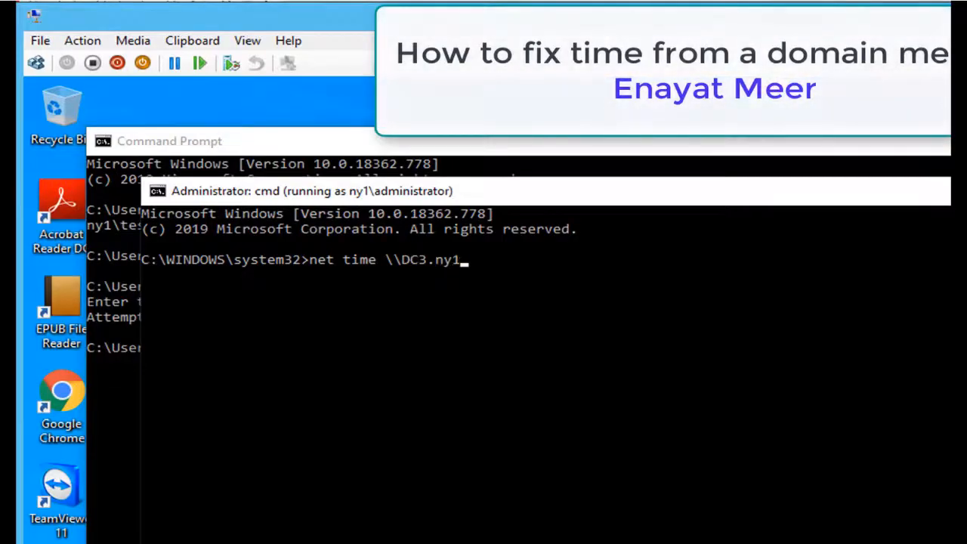
type(".com")
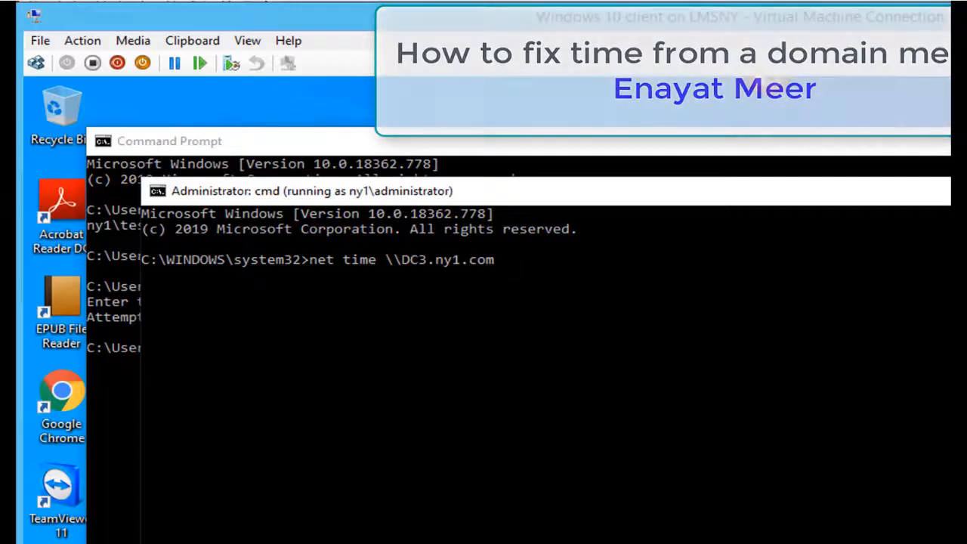
type("/")
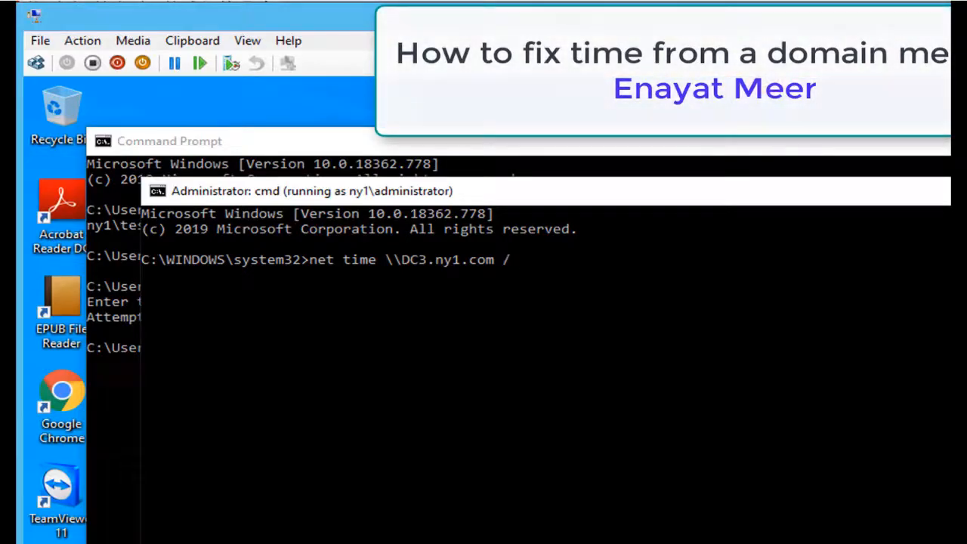
type("set")
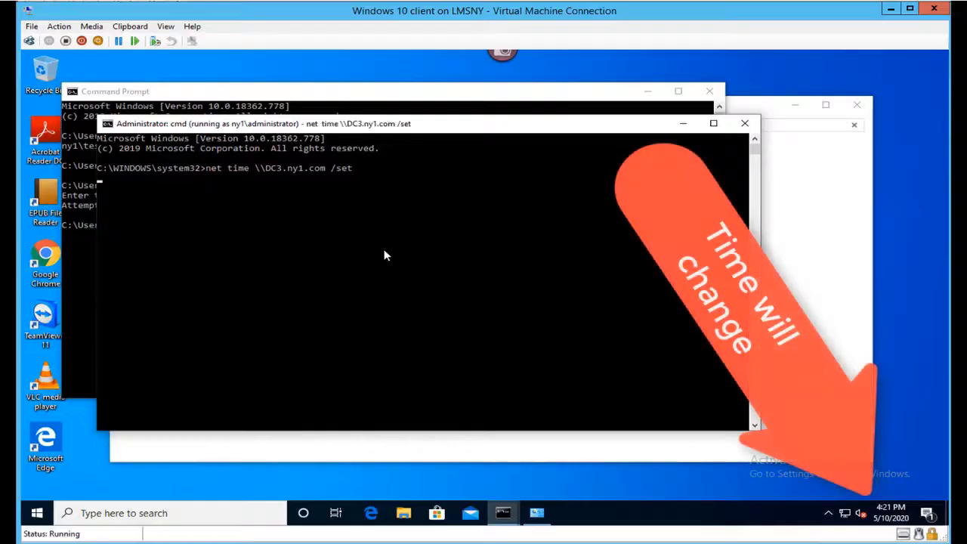
Confirm the sync with Y and verify the taskbar clock now reads 4:15 PM.
key("enter")
type("y")
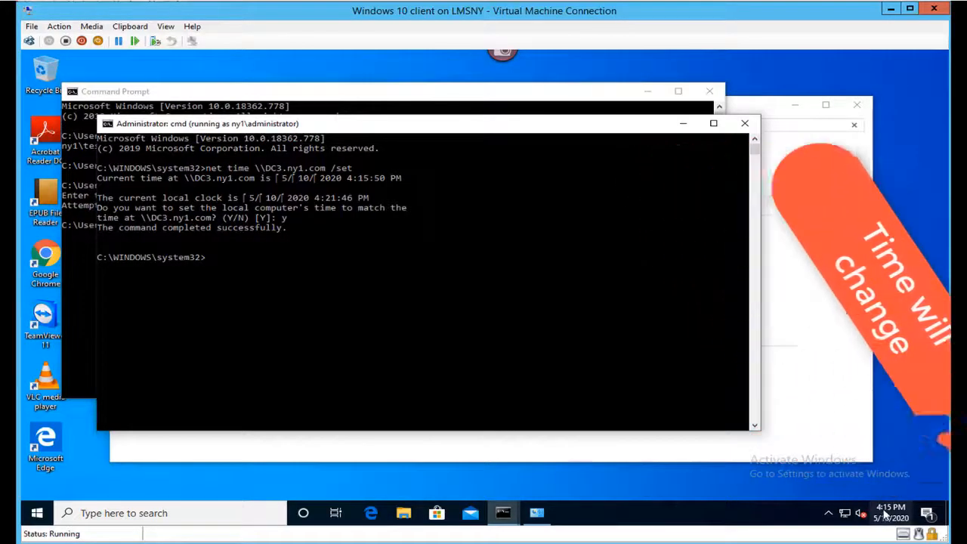
left_click(888, 510)
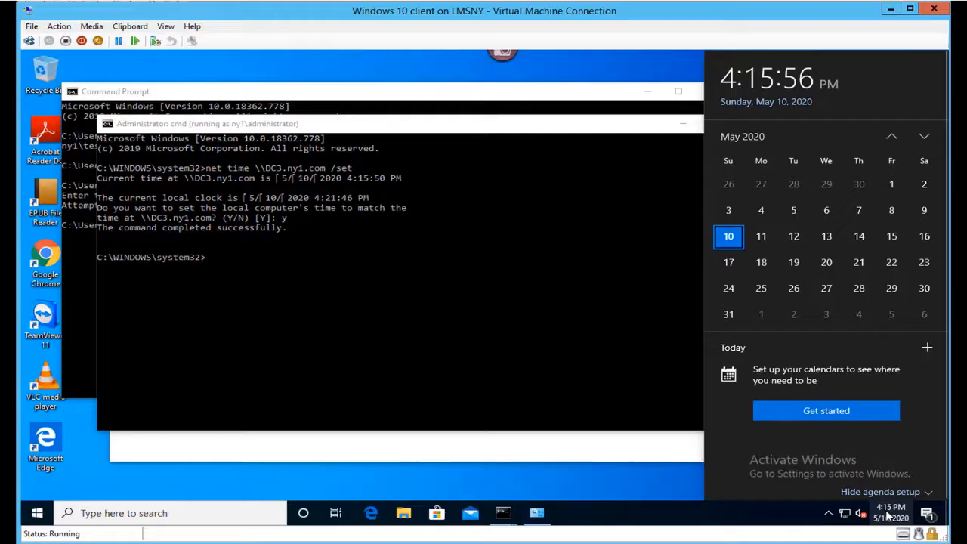